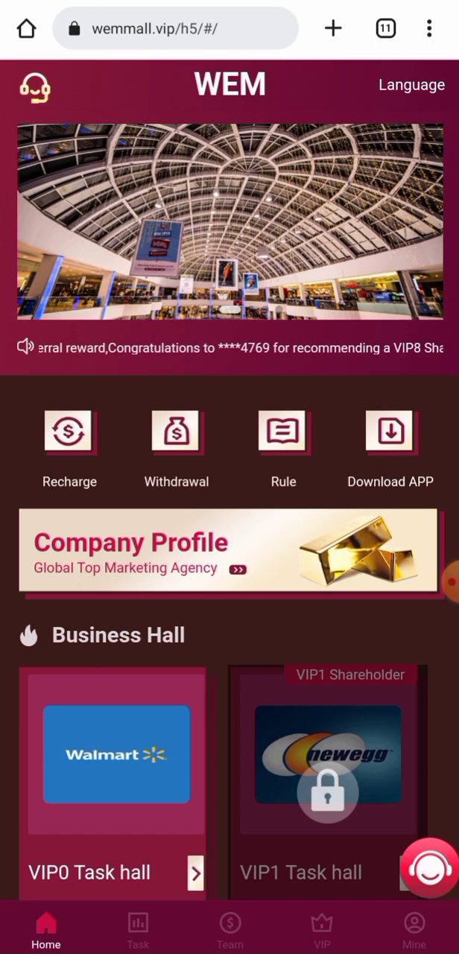
Step: Review the VIP0 account's $16.00 balance and VIP1's 20.00 price in the tier list
scroll(down, 3)
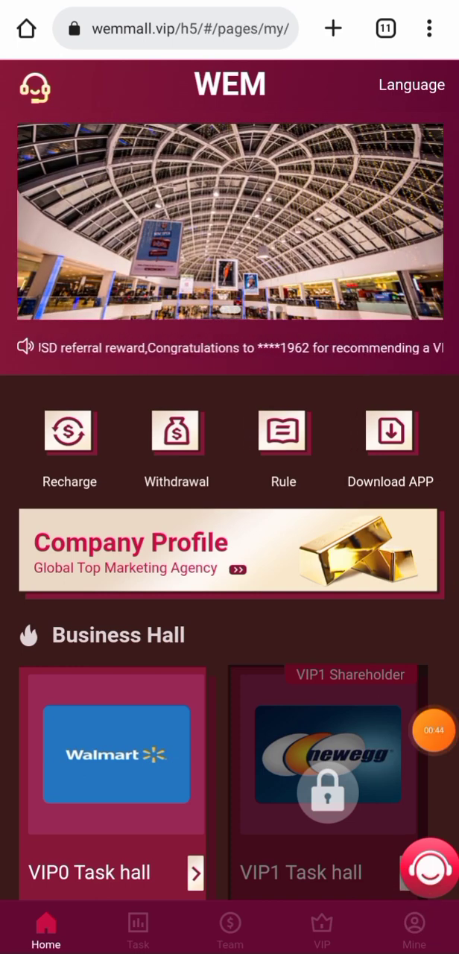
click(414, 927)
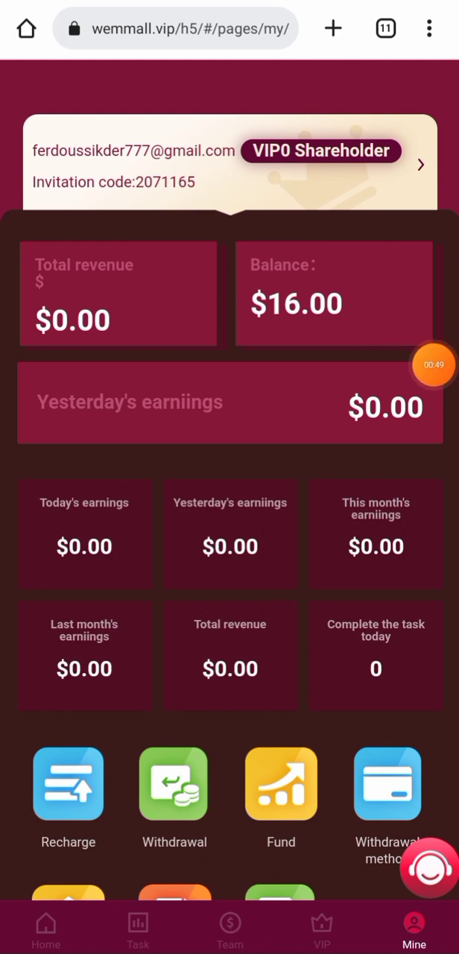
click(321, 928)
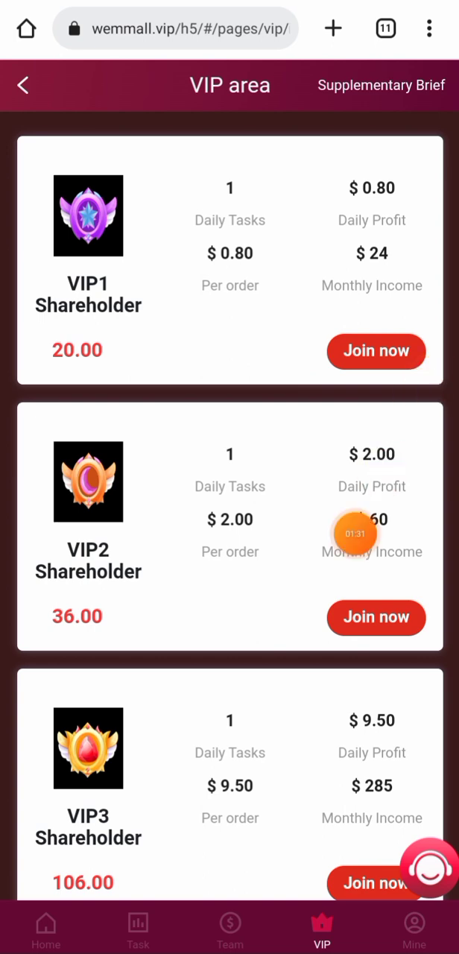
Step: Return to the account page, scroll it, and leave for the phone home screen
click(413, 924)
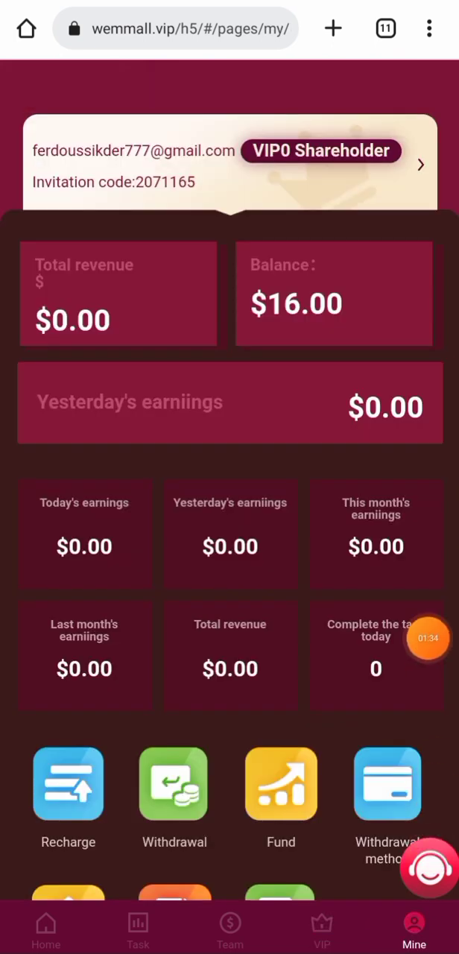
scroll(down, 3)
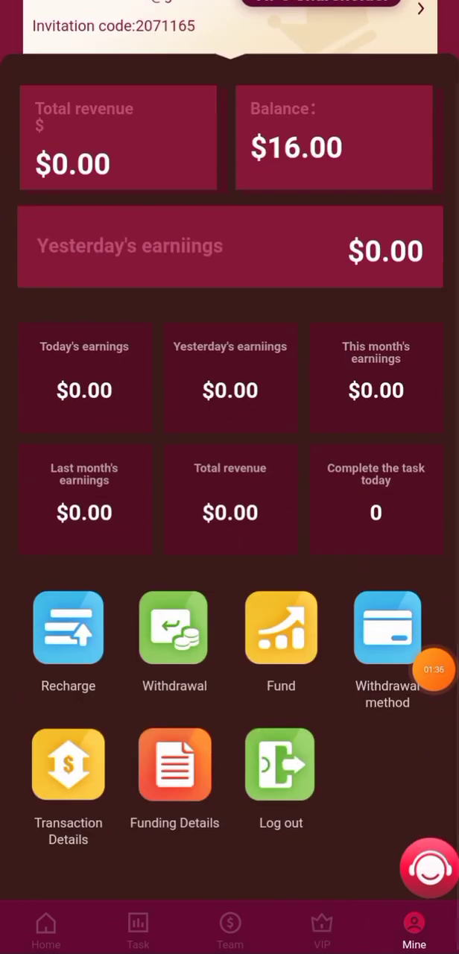
click(68, 627)
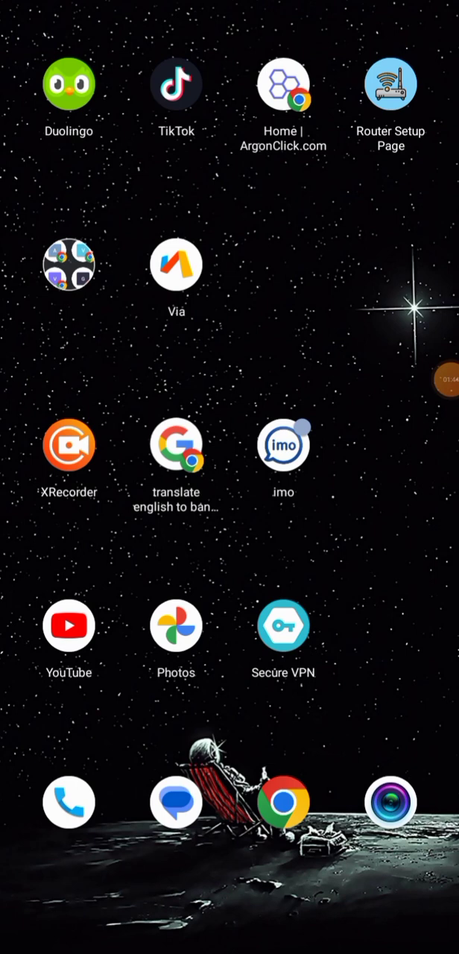
Step: Launch Trust Wallet and search 'te' to open the Tether (USDT) TRC20 wallet
scroll(left, 3)
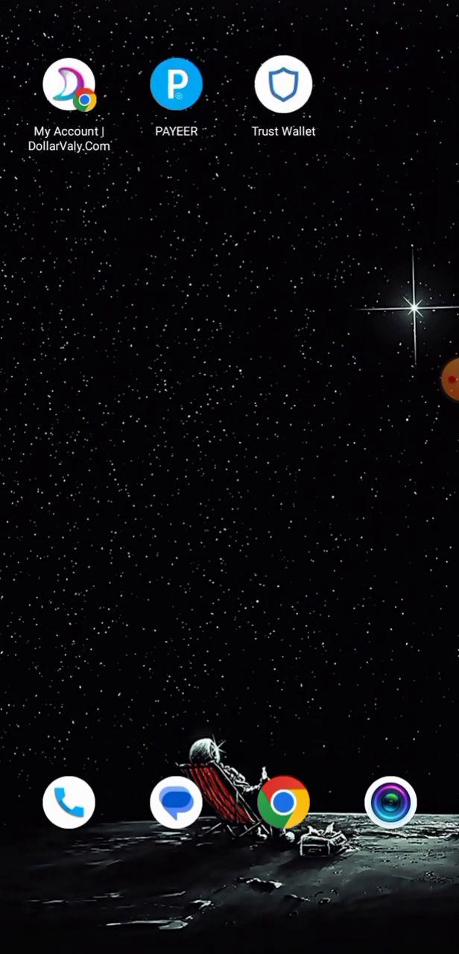
click(282, 83)
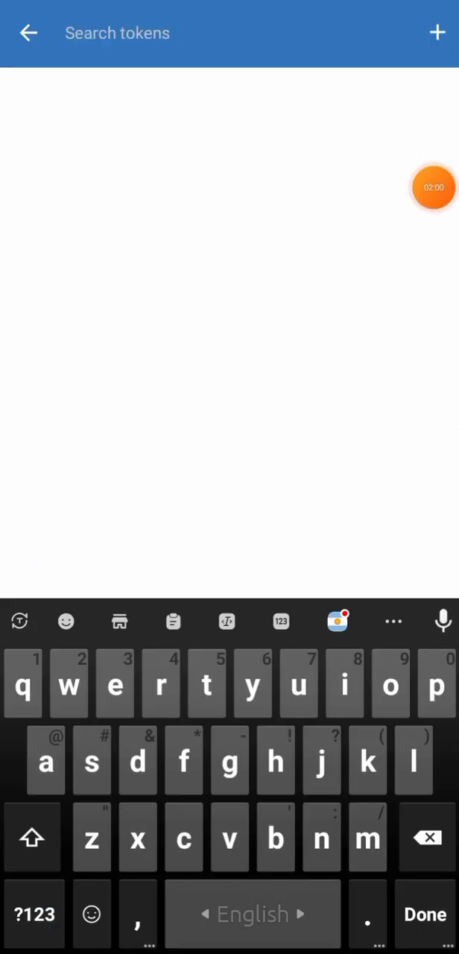
text(te)
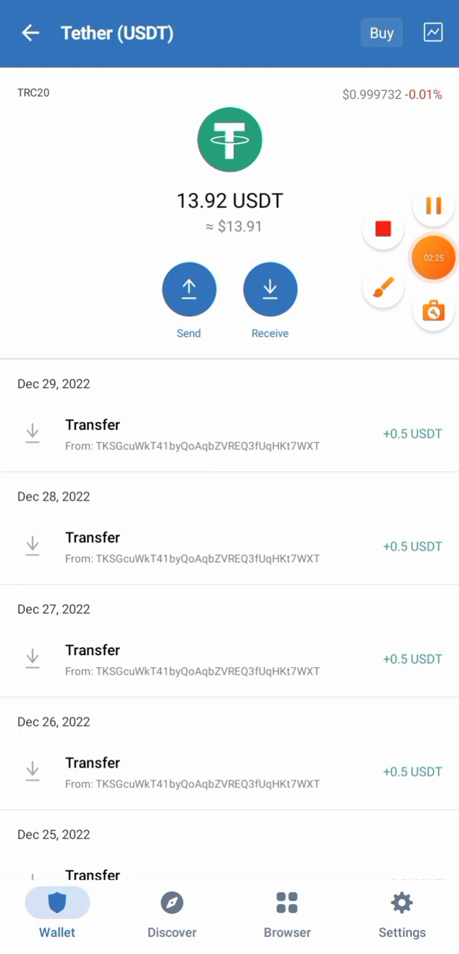
Step: Send and confirm a 4 USDT TRC20 transfer to the pasted WEM recharge address
click(188, 288)
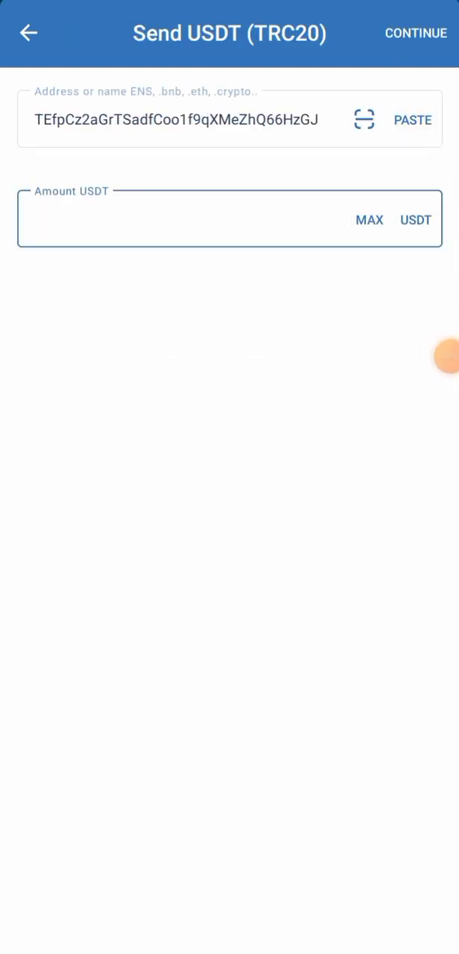
text(4)
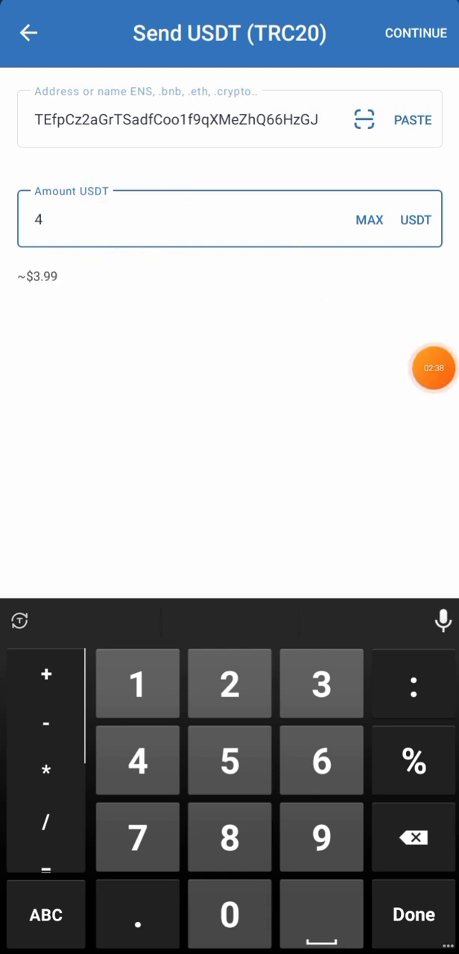
click(415, 33)
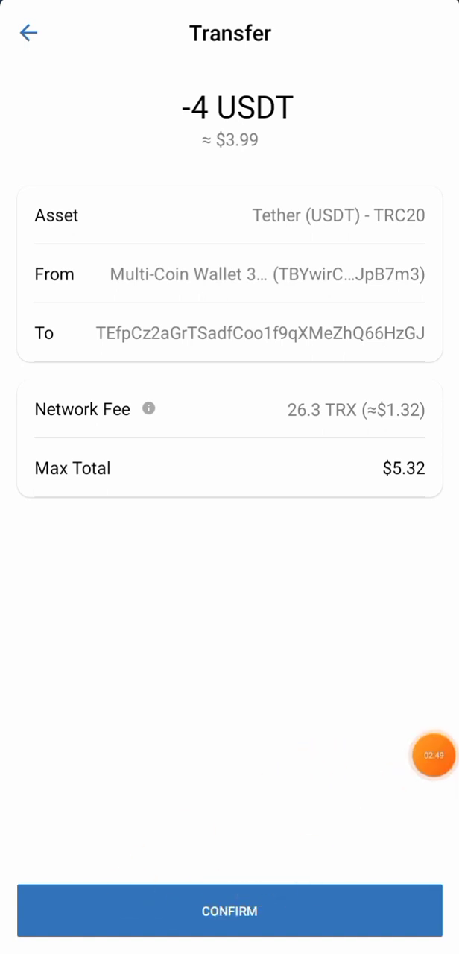
click(229, 911)
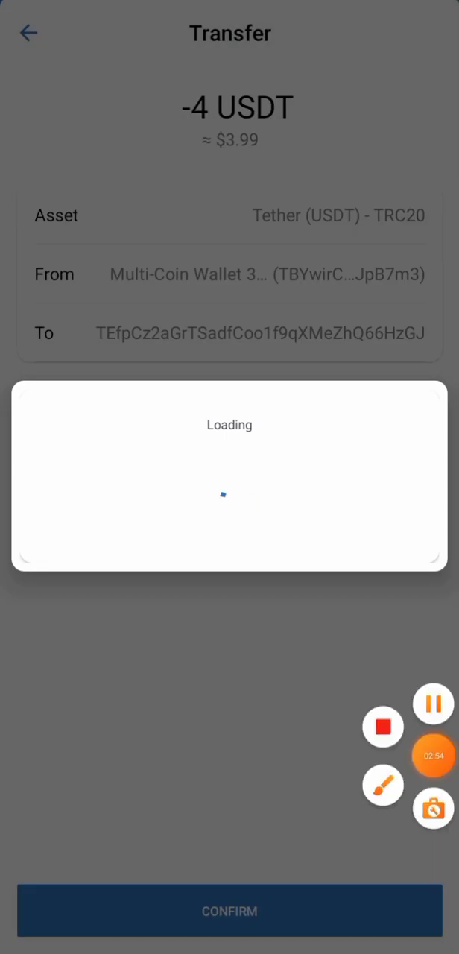
click(229, 910)
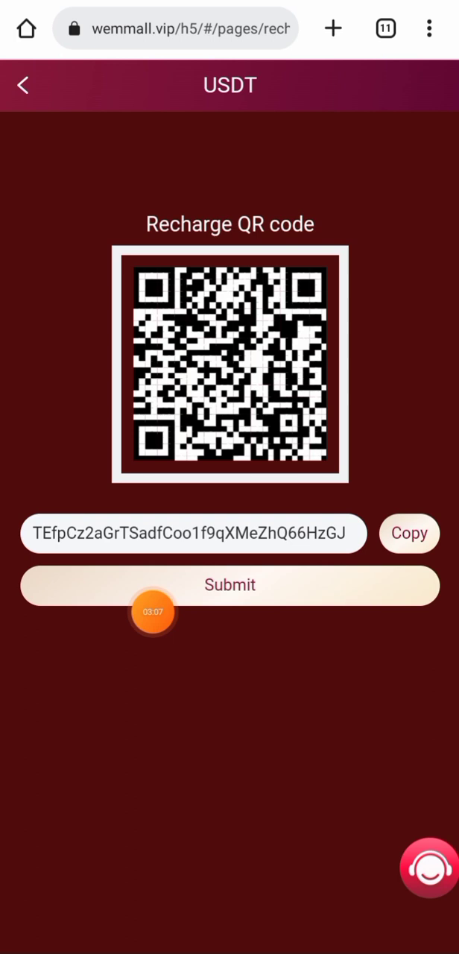
Step: Submit the USDT recharge and confirm the VIP1 upgrade in the Tips dialog
click(230, 585)
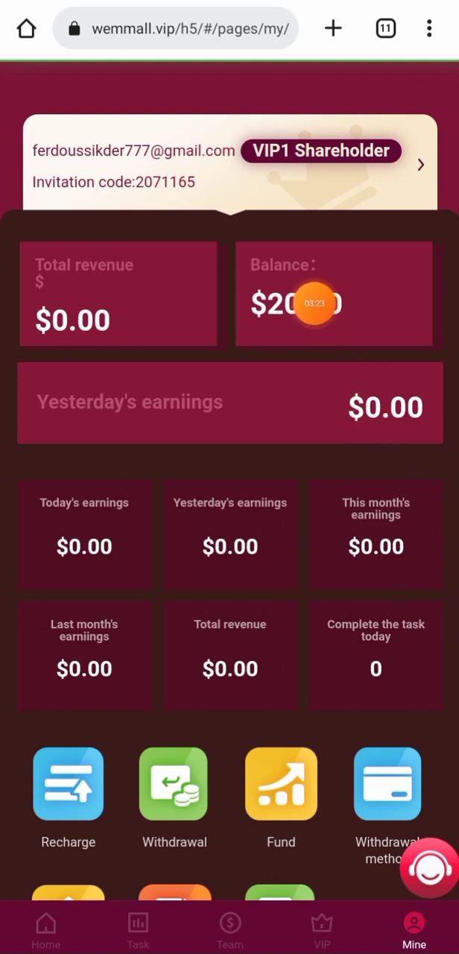
click(321, 928)
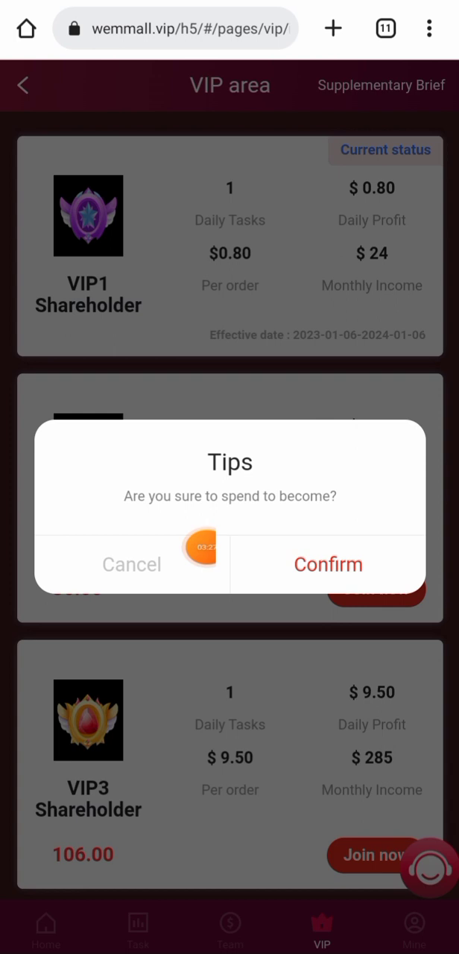
click(327, 564)
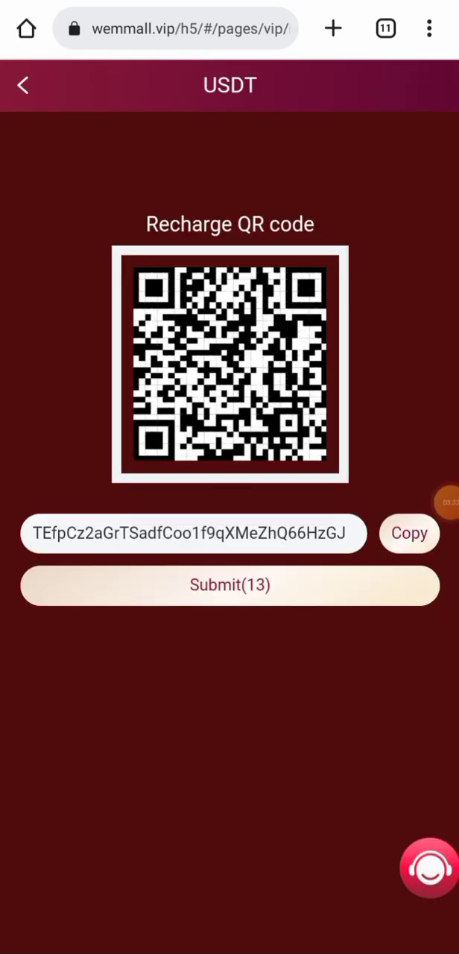
click(23, 85)
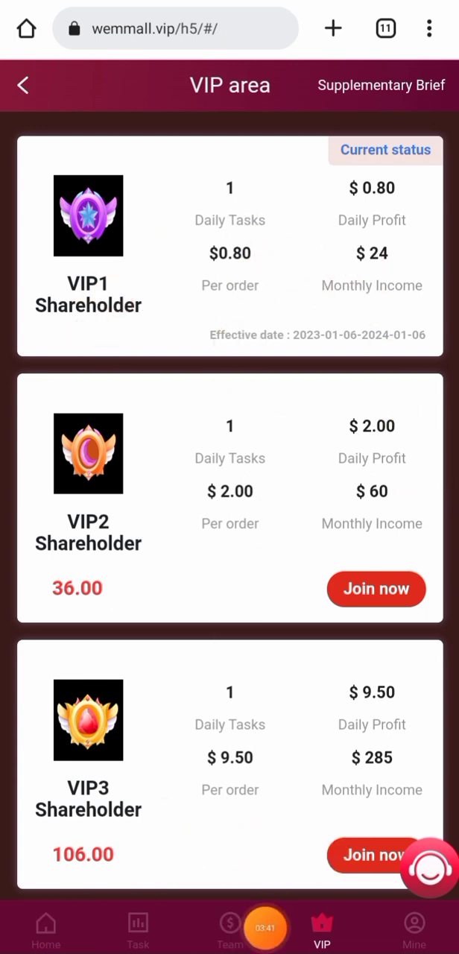
Step: Submit the $0.80 GM Accessories order task, then exit to the phone home screen
click(46, 928)
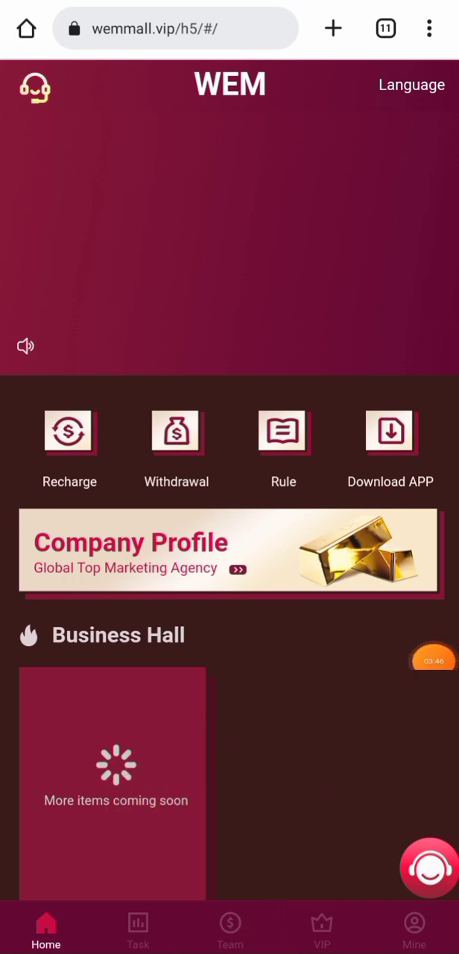
scroll(down, 3)
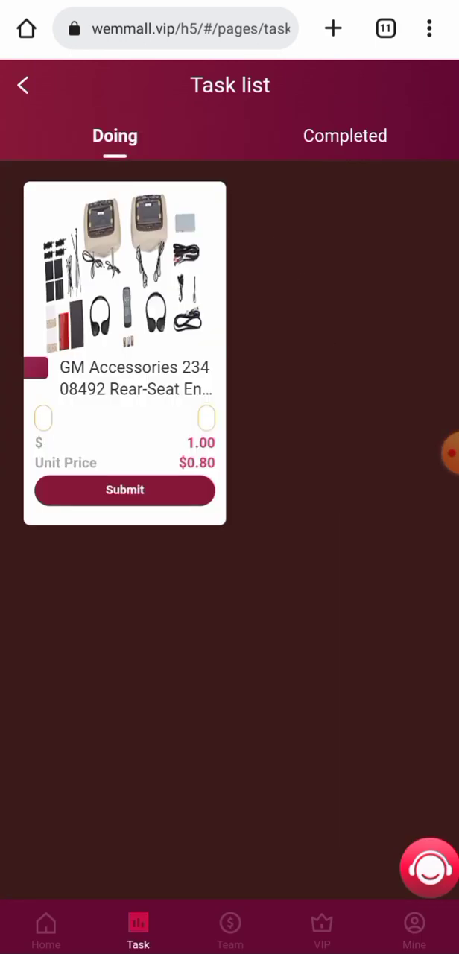
click(124, 490)
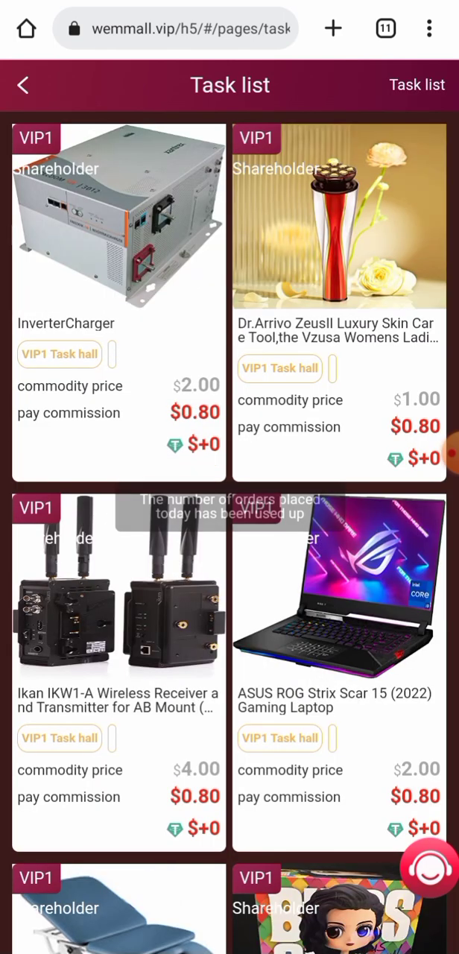
scroll(down, 3)
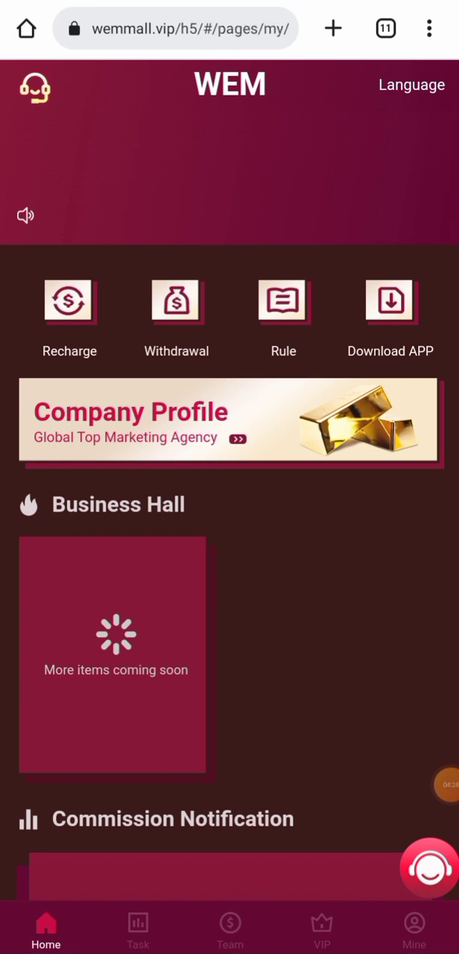
click(415, 927)
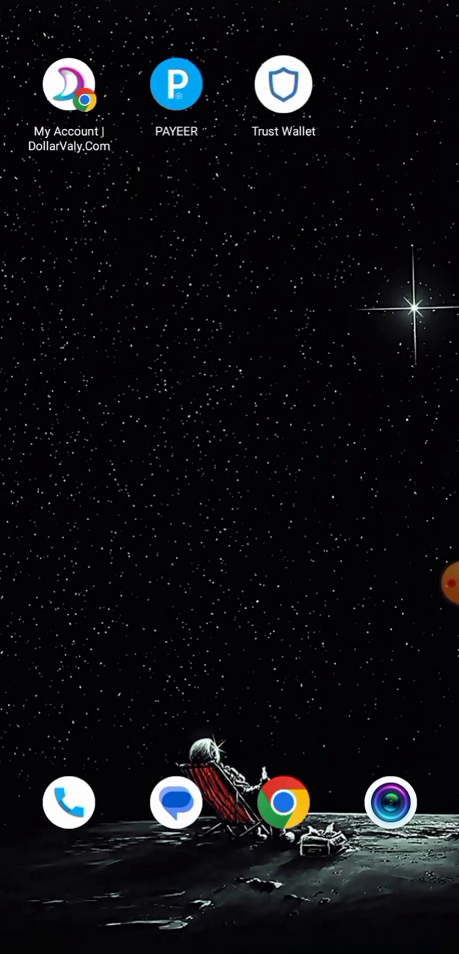
Step: Check Trust Wallet's 9.92 USDT balance, then return to WEM's $20.80 account page
click(282, 83)
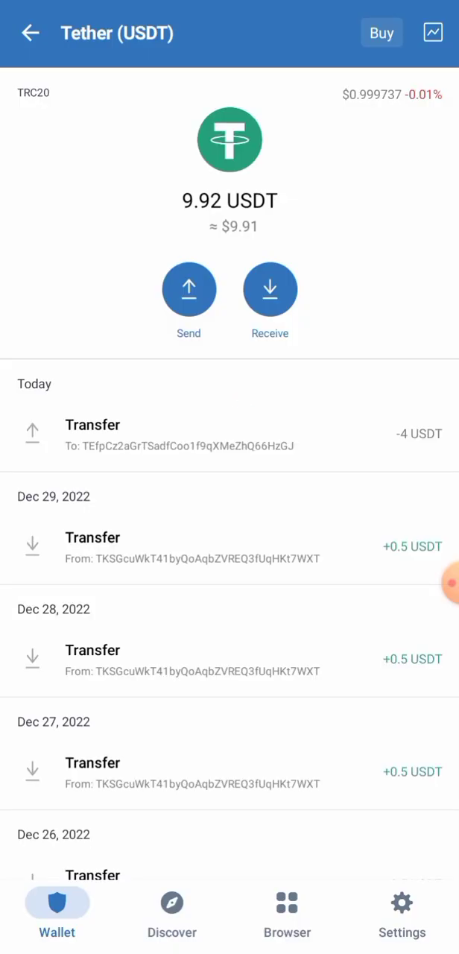
click(270, 289)
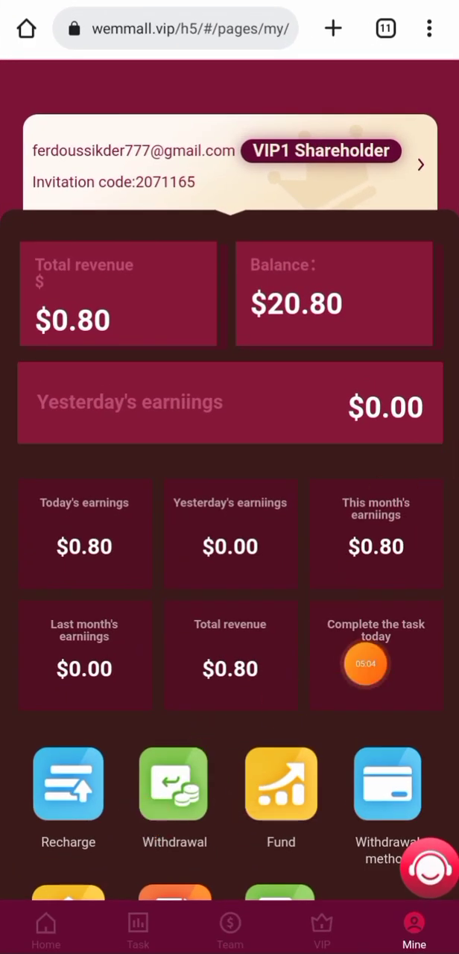
click(387, 805)
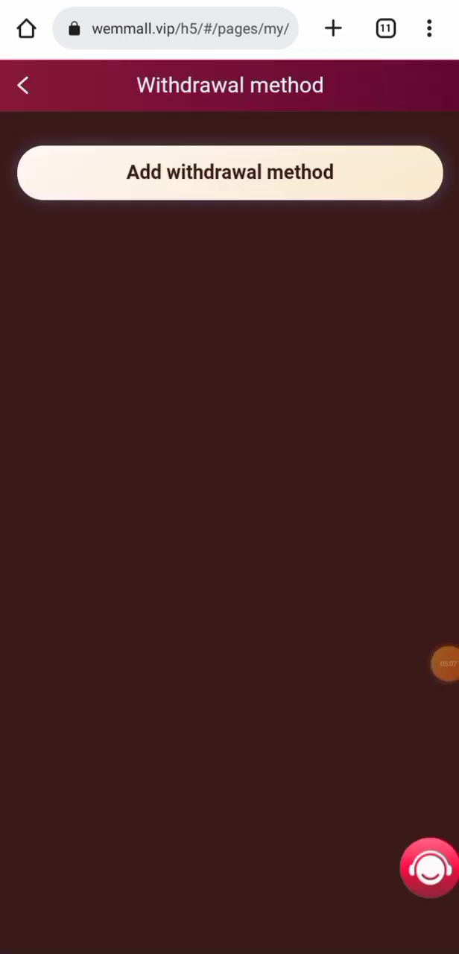
click(229, 173)
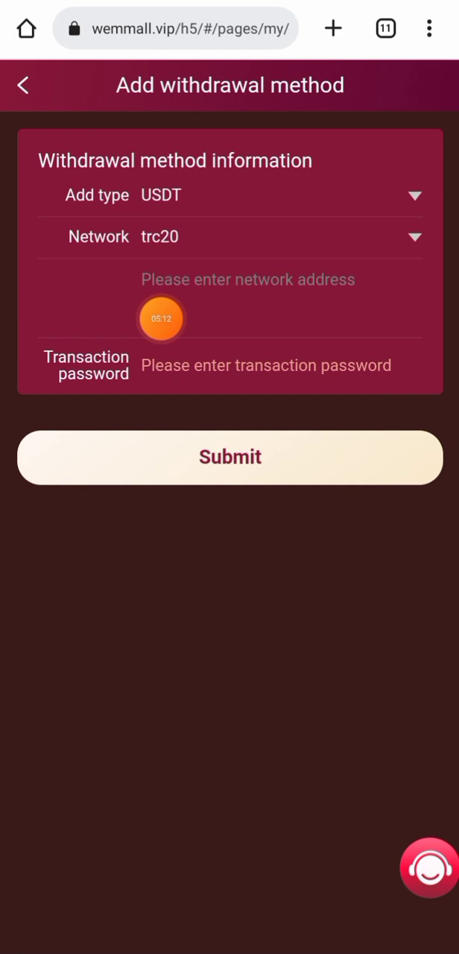
text(TBYwirCS8Hz3EuJf4tRoV5vERiWMJpB7m3)
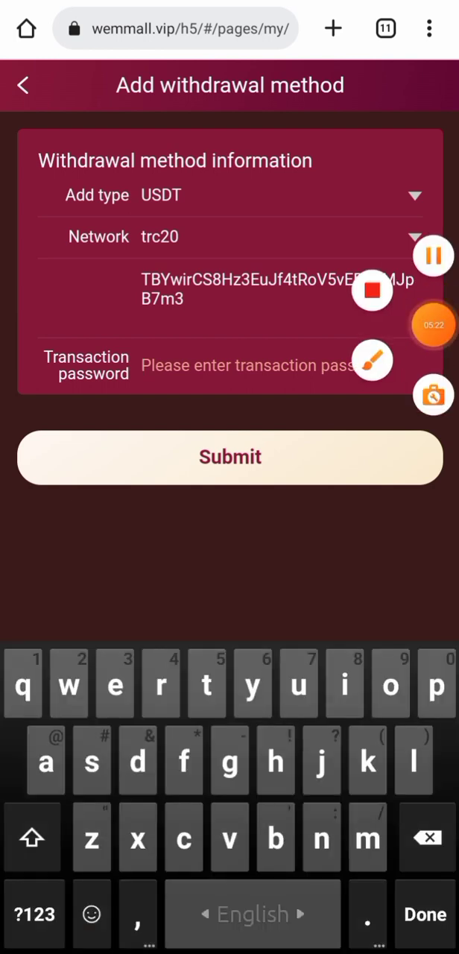
click(230, 457)
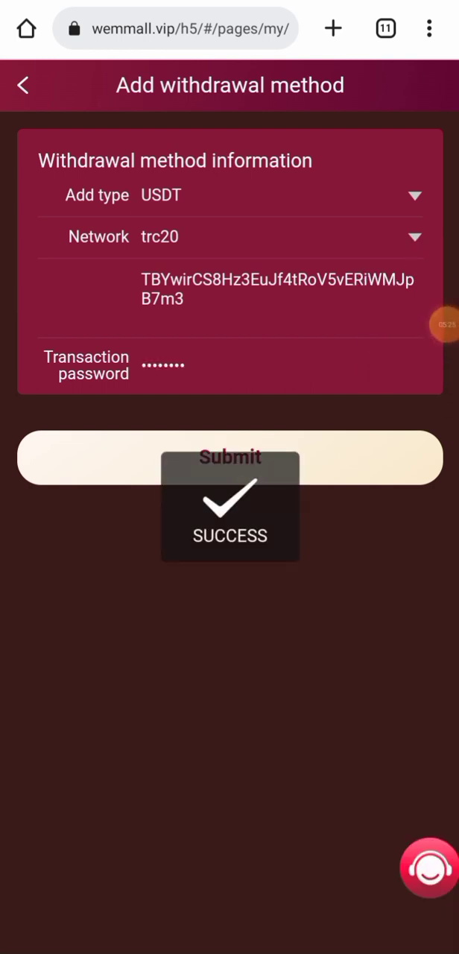
click(230, 457)
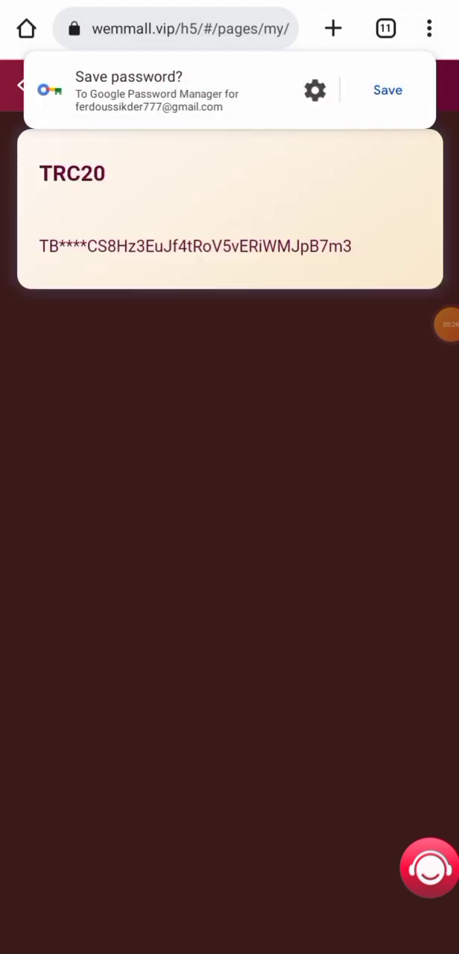
click(230, 420)
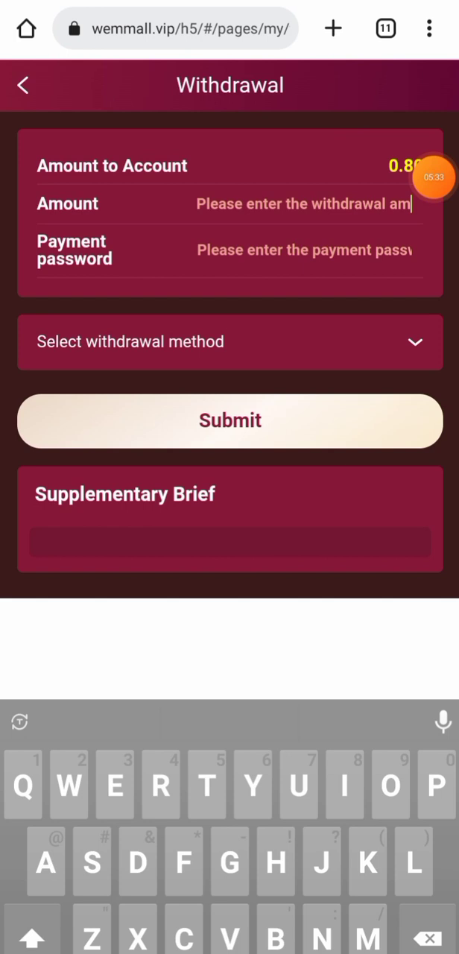
Step: Withdraw 0.80 to the saved TRC20 address, leaving a $20.00 balance
text(0.80)
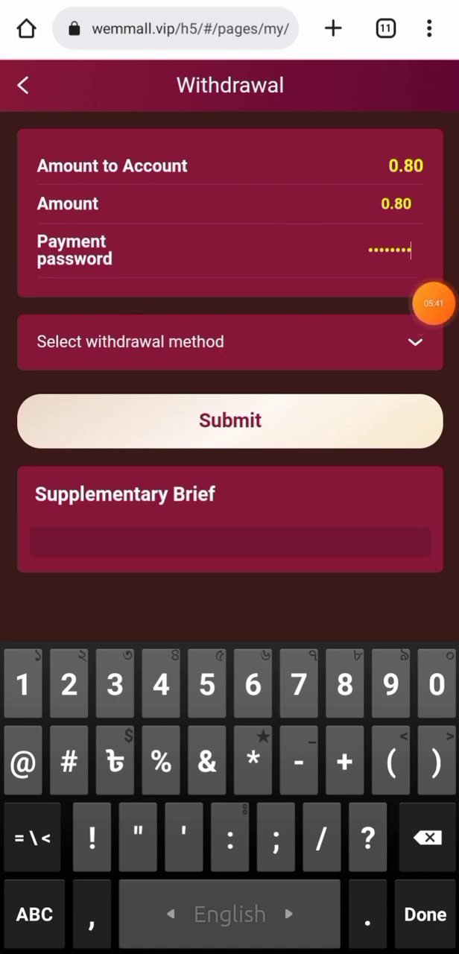
click(230, 341)
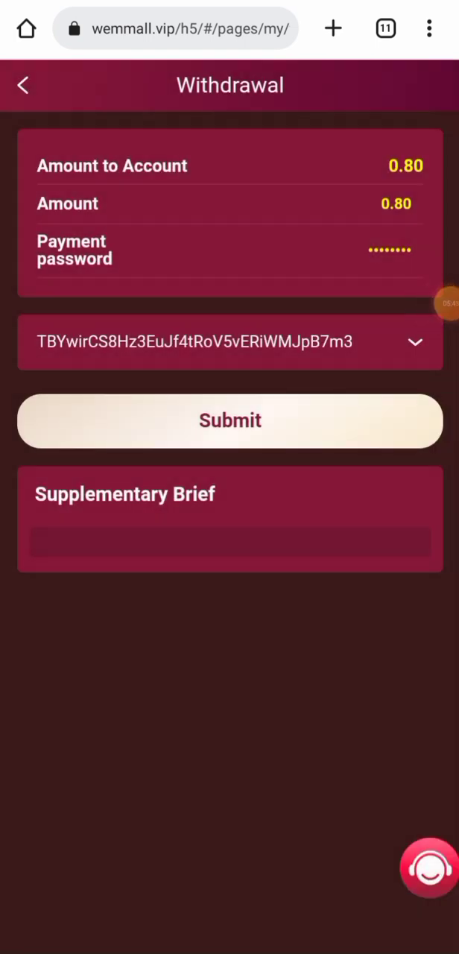
click(230, 420)
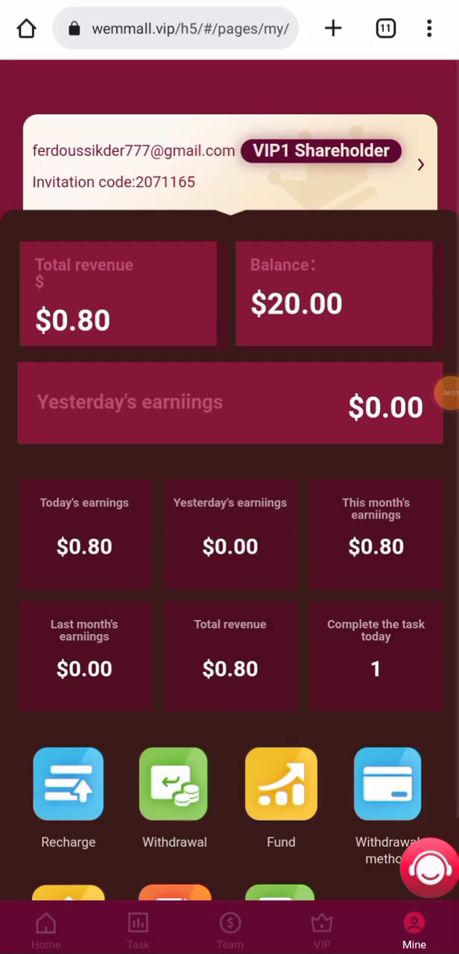
Step: Scroll the Mine page down to the invitation link for code 2071165
scroll(down, 3)
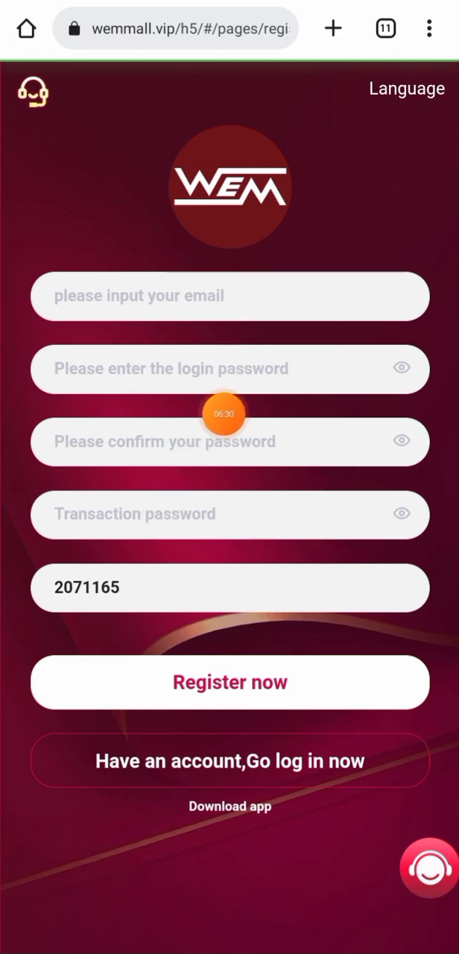
mouse_move(384, 391)
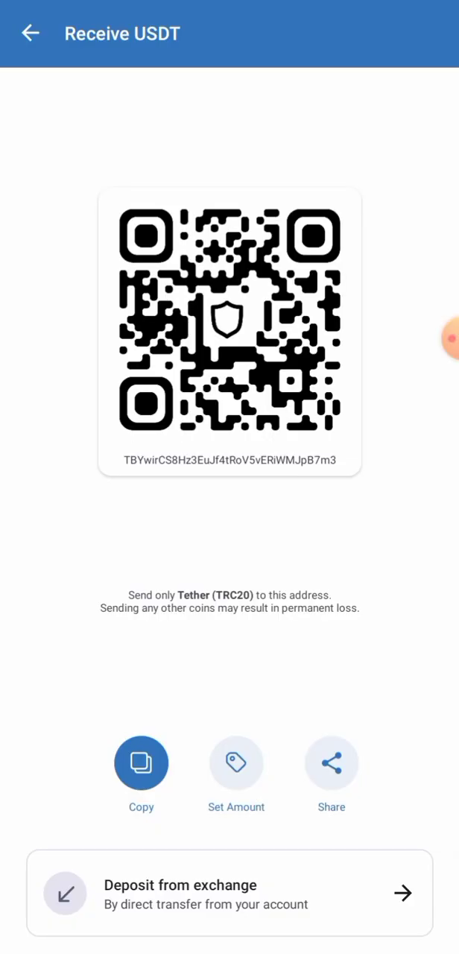
Step: Go back from Receive USDT to see the 10.72 USDT Tether balance
click(30, 32)
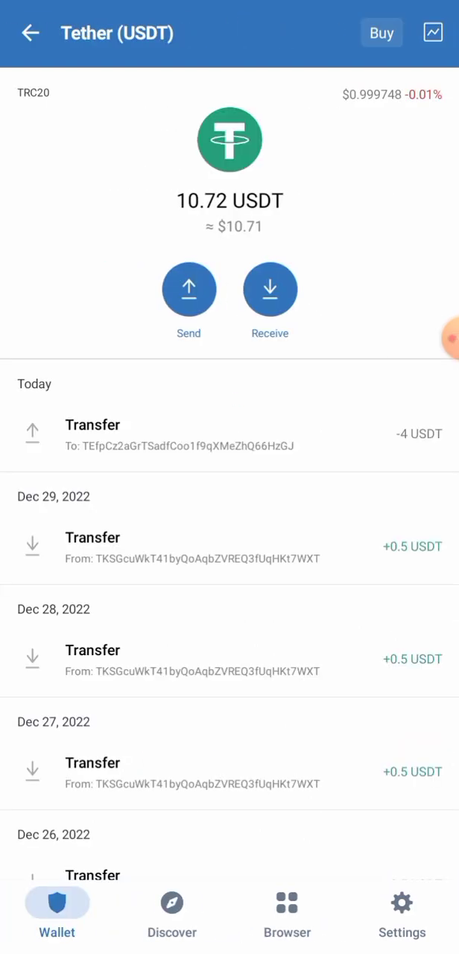